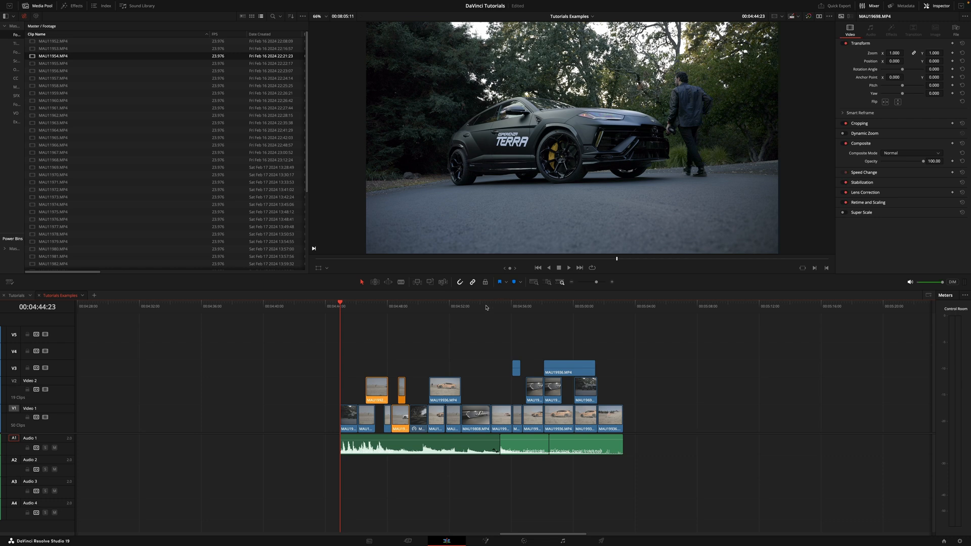
{"action": "mouse_move", "coordinate": [533, 337]}
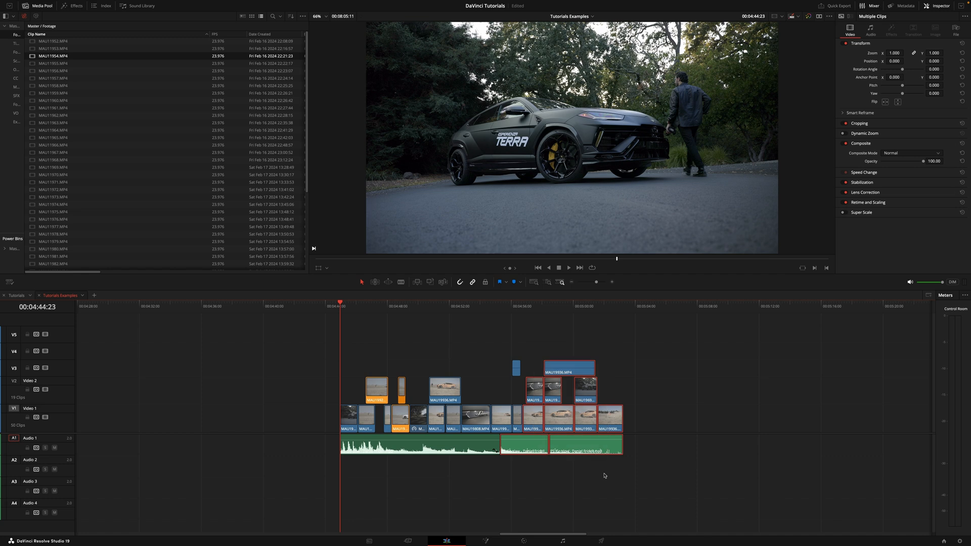
{"action": "mouse_move", "coordinate": [556, 421]}
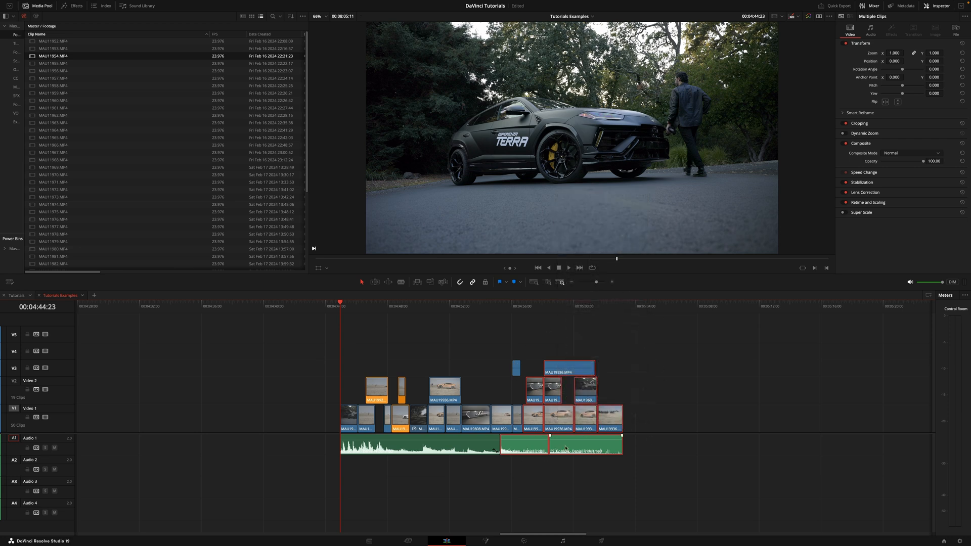
{"action": "mouse_move", "coordinate": [564, 447]}
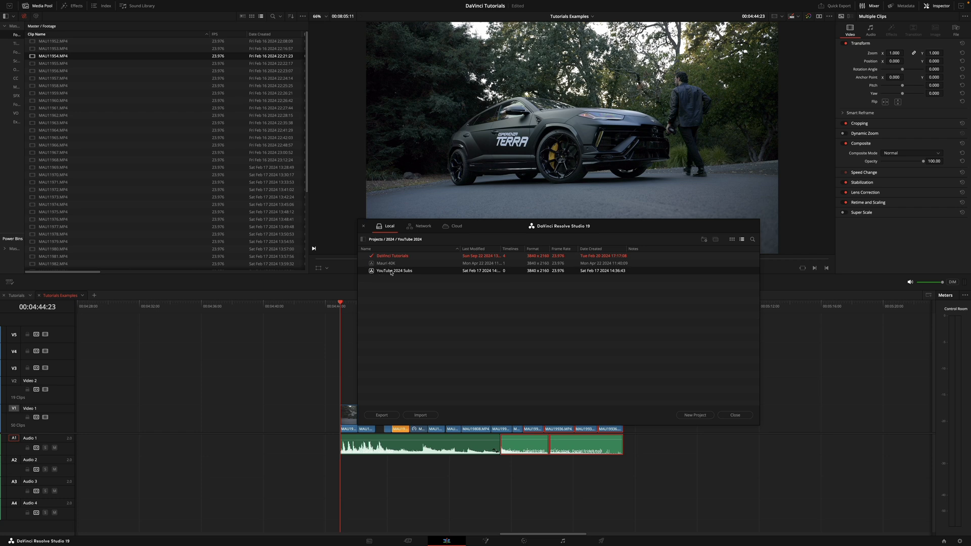
Step: Enable Dynamic Project Switching from the YouTube 2024 Subs project's context menu
{"action": "right_click", "coordinate": [393, 270]}
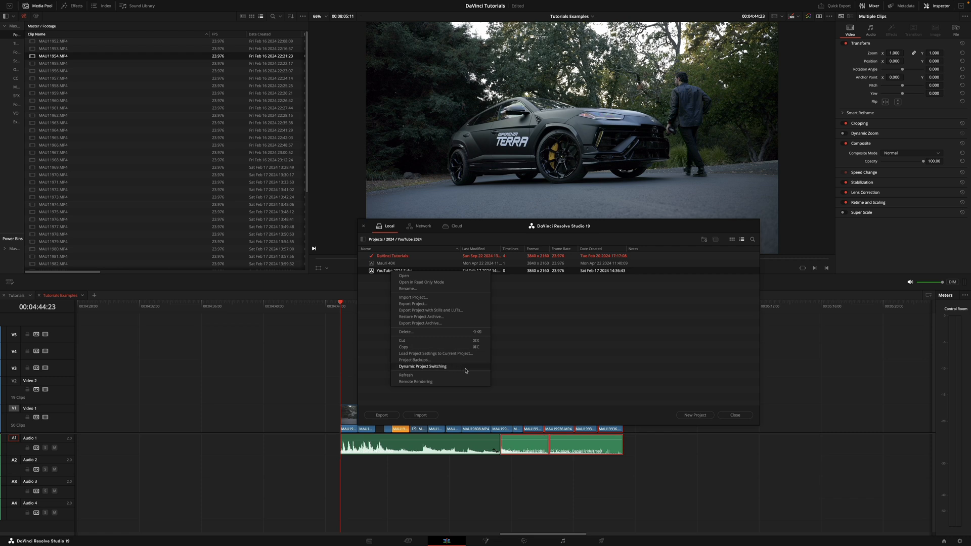
{"action": "mouse_move", "coordinate": [449, 367]}
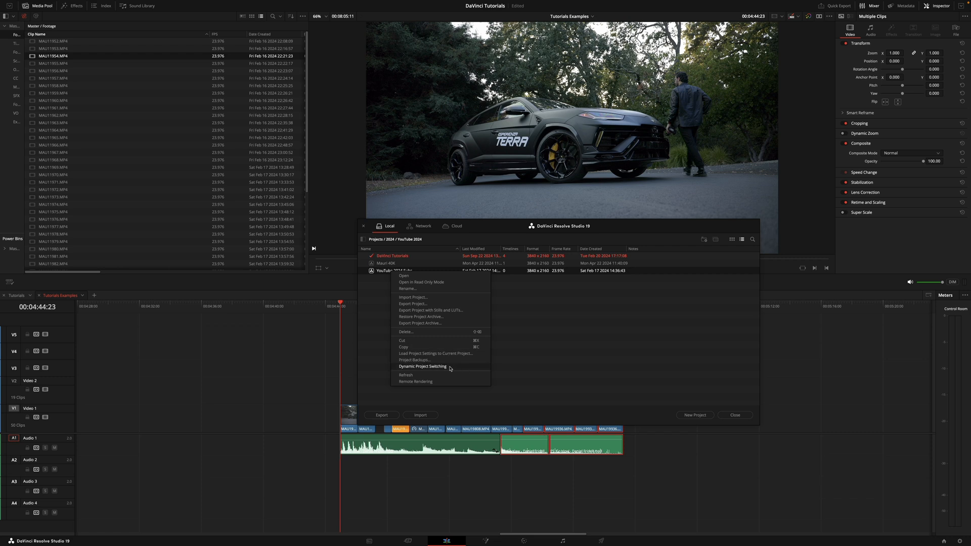
{"action": "left_click", "coordinate": [423, 366]}
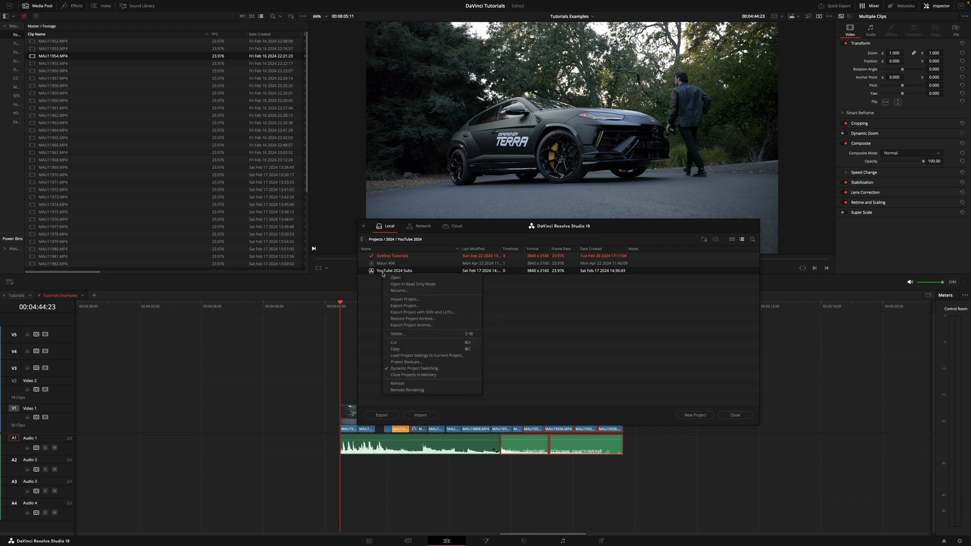
{"action": "left_click", "coordinate": [527, 340]}
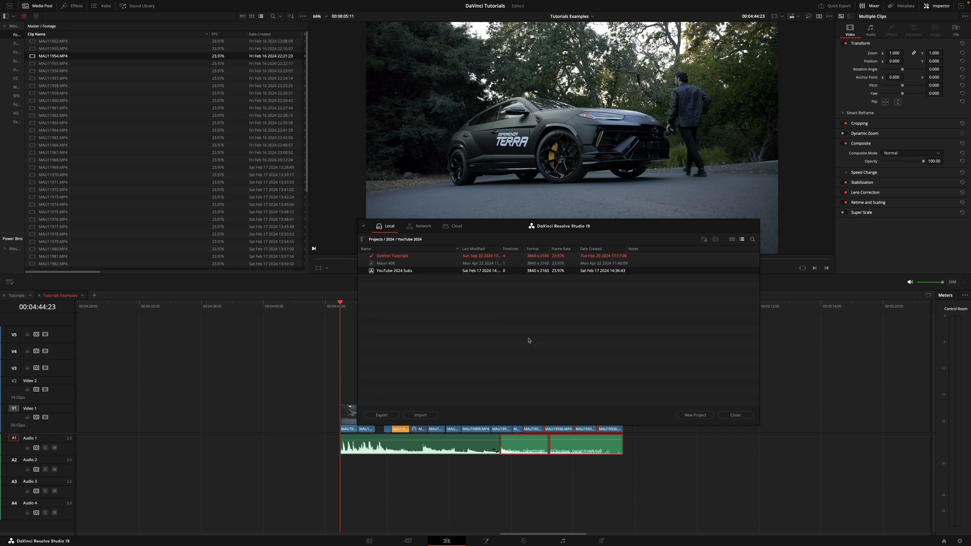
Step: Open YouTube 2024 Subs and accept the project version upgrade
{"action": "double_click", "coordinate": [392, 256]}
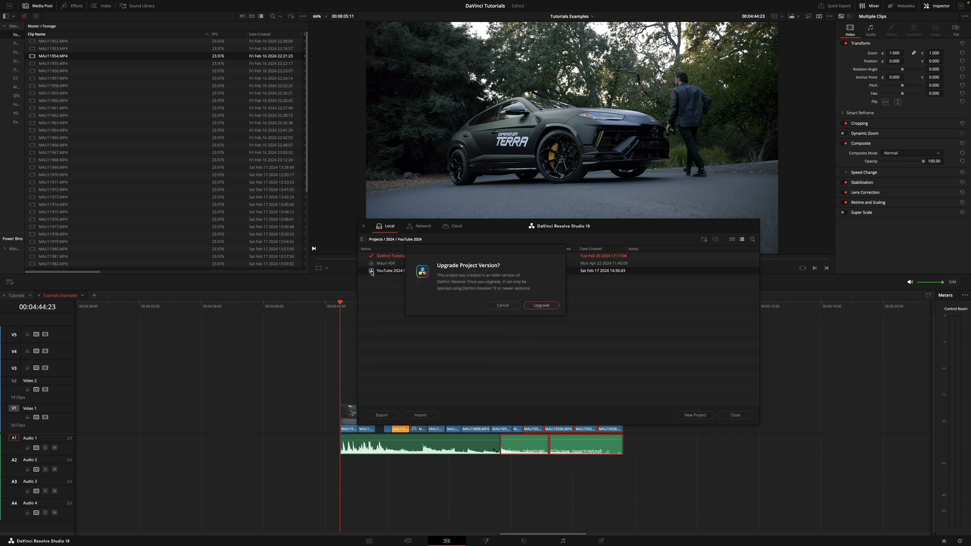
{"action": "left_click", "coordinate": [540, 304]}
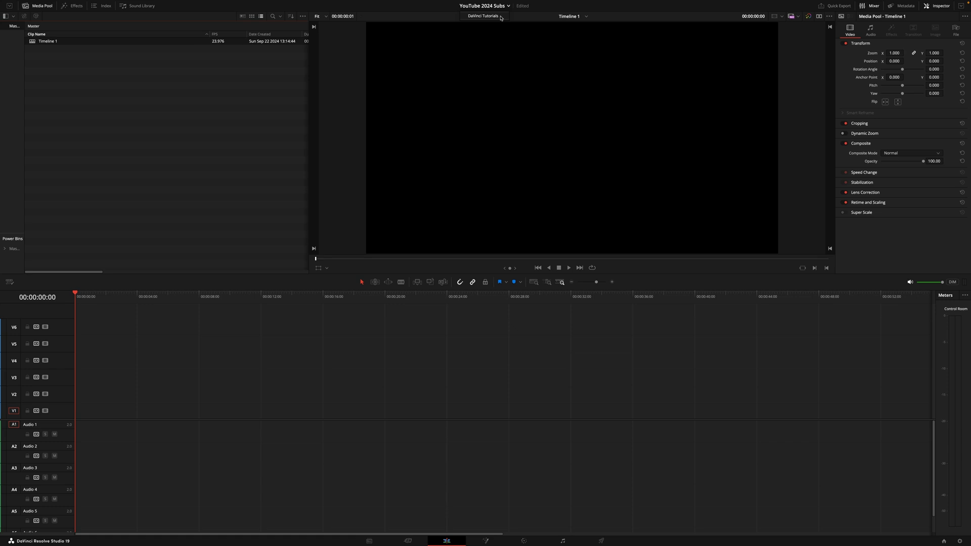
{"action": "mouse_move", "coordinate": [582, 17]}
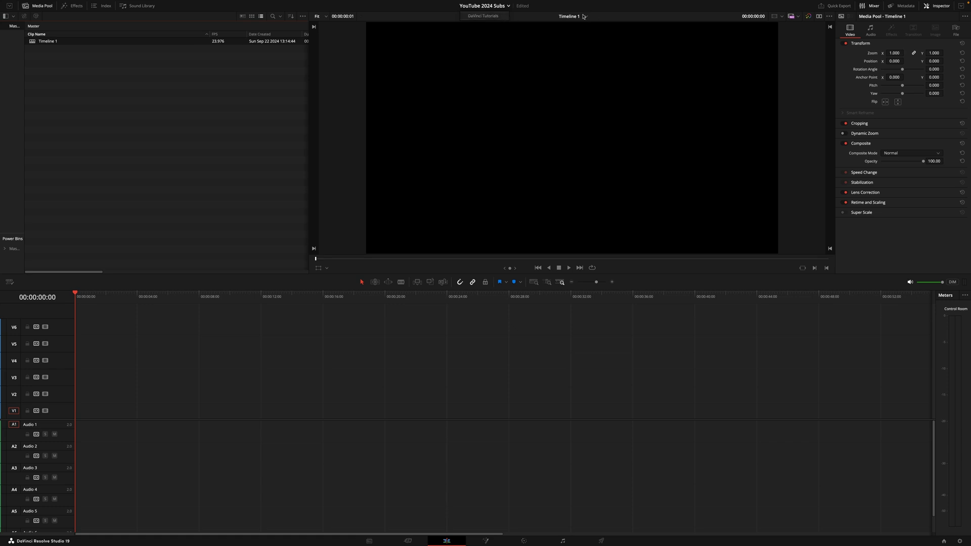